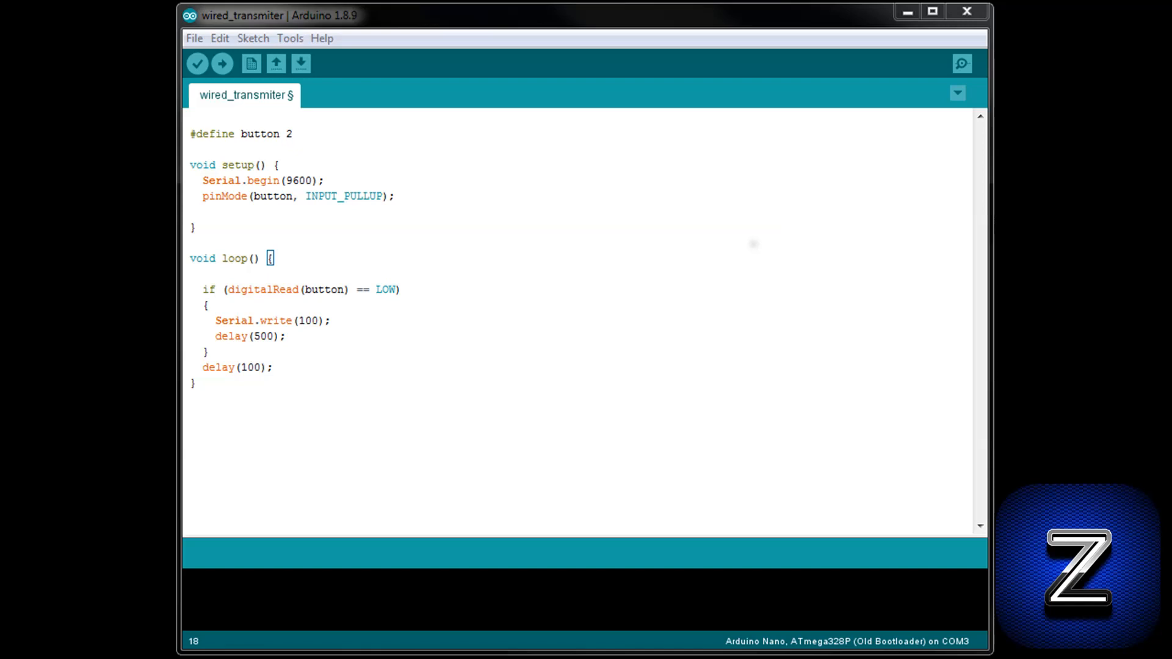
triple_click(239, 135)
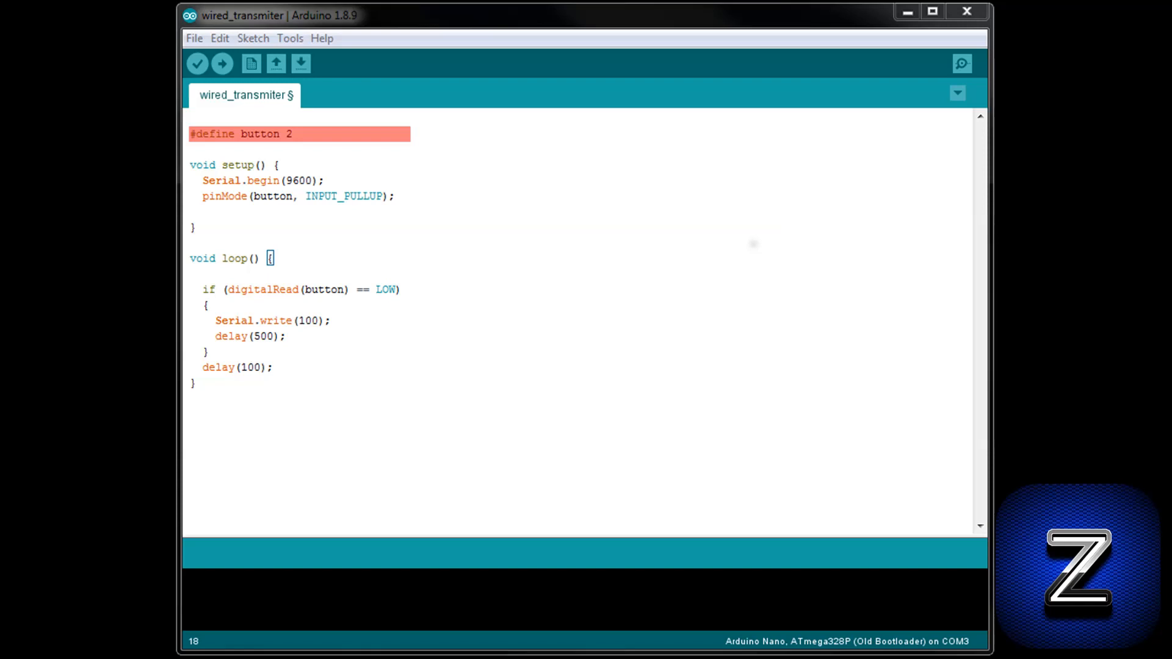
left_click(239, 164)
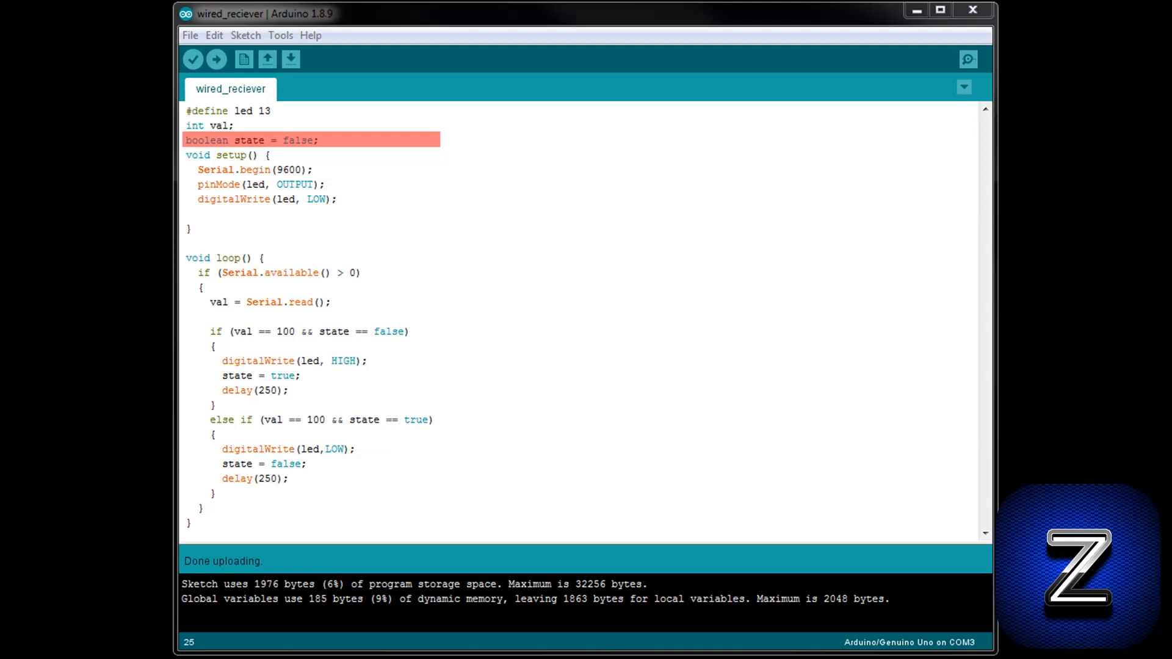
left_click(254, 170)
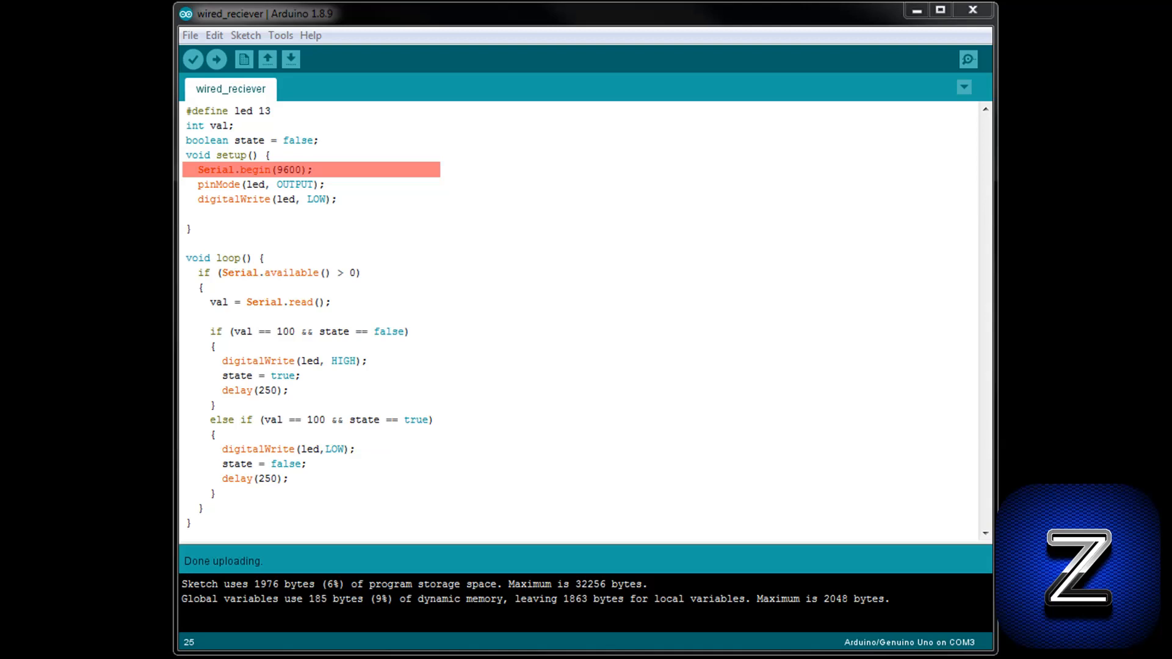
left_click(254, 185)
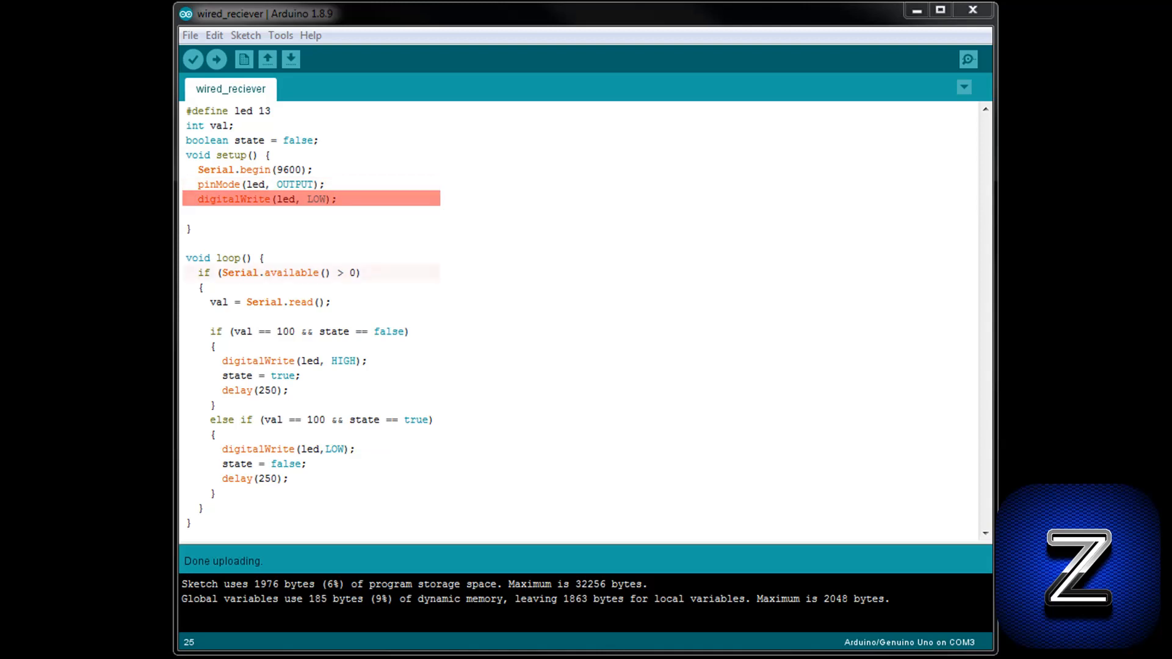
left_click(284, 272)
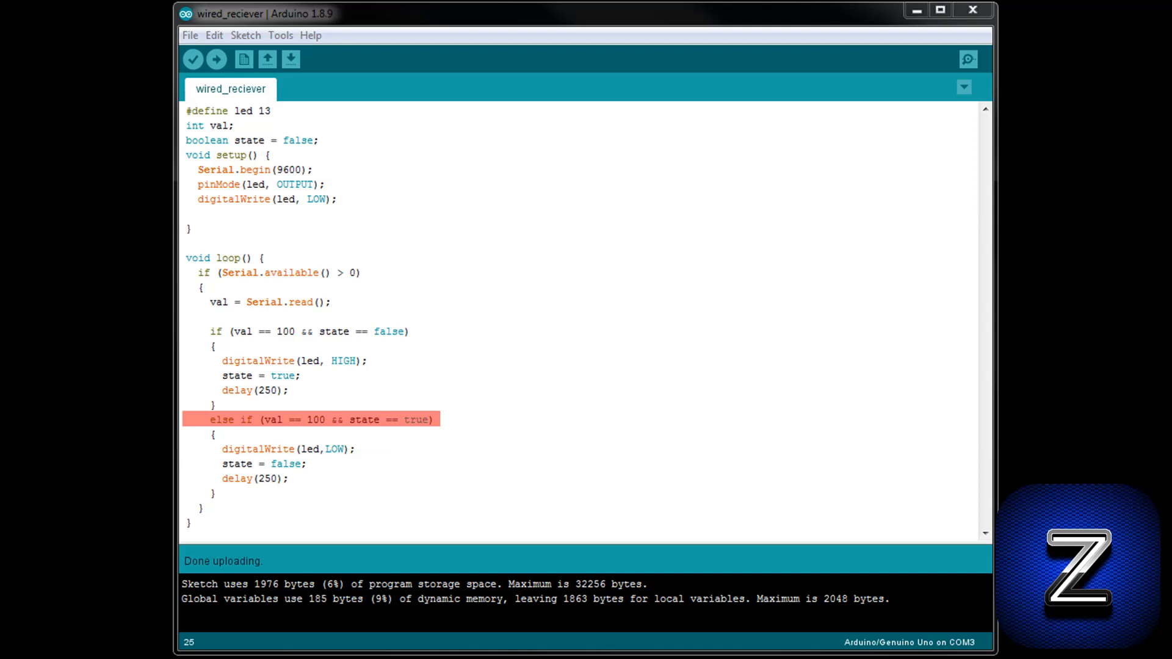
left_click(288, 449)
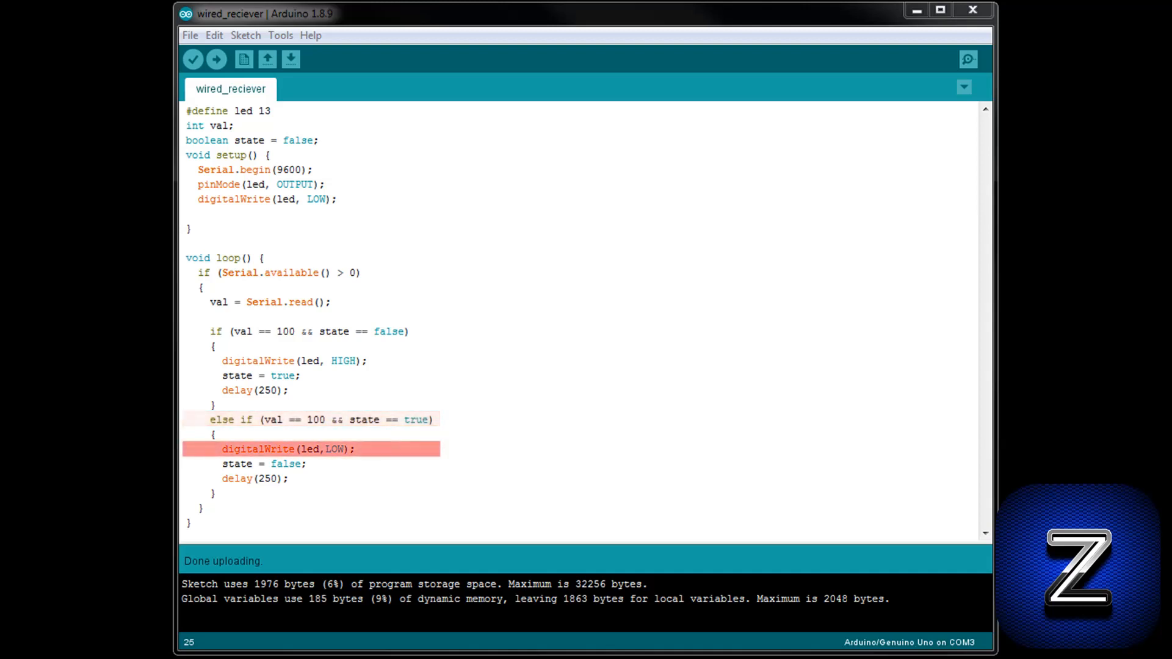